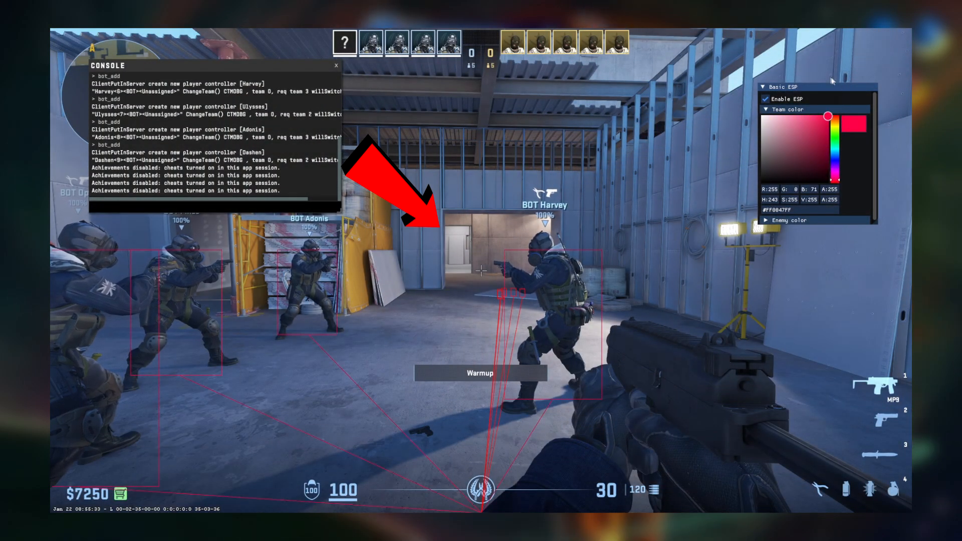
Type a message in Steam, then launch single-player Call of Duty: World at War.
drag(829, 116, 835, 141)
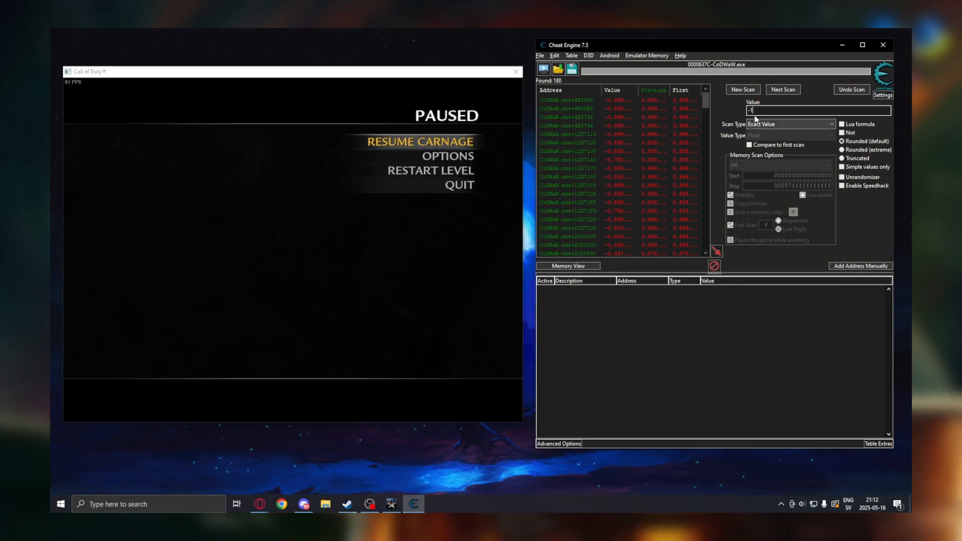
click(783, 90)
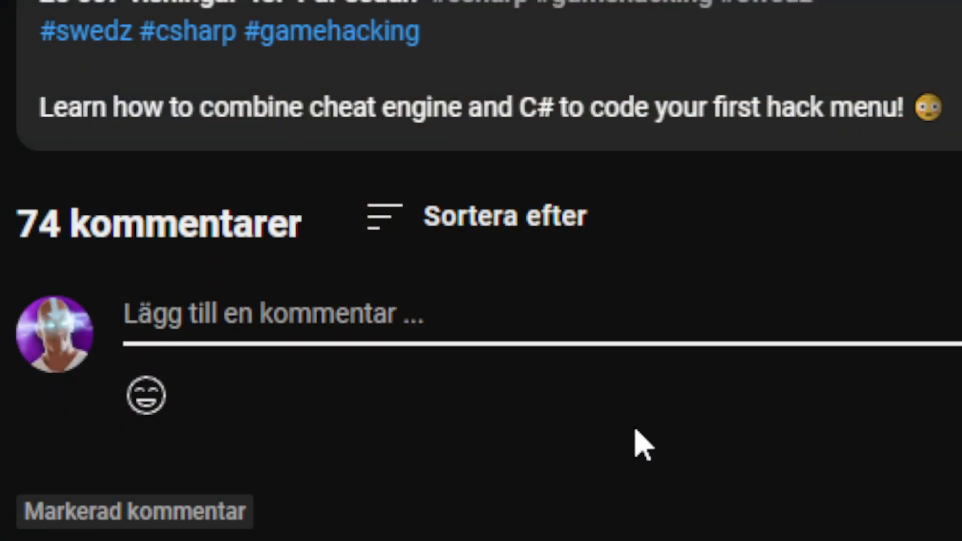
text(Please start an onlyfans s)
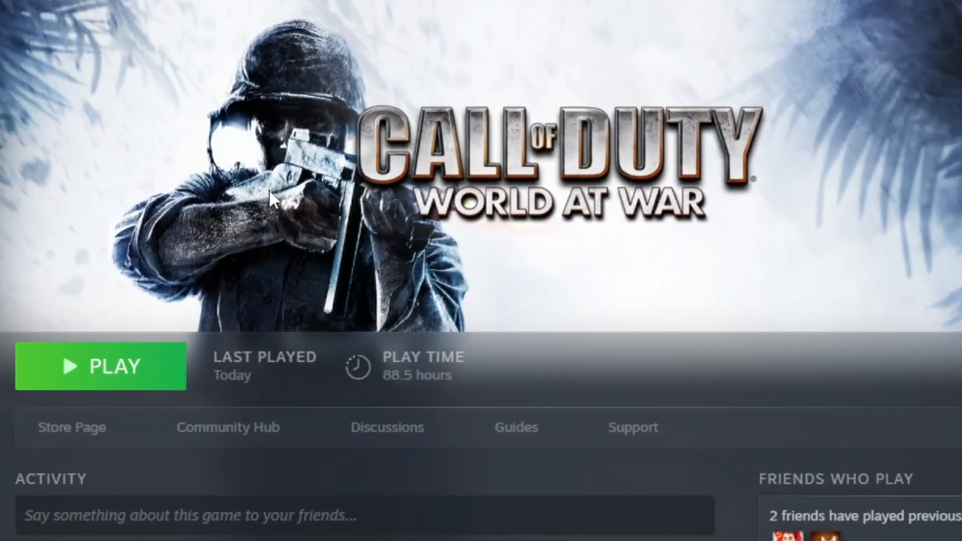
mouse_move(129, 367)
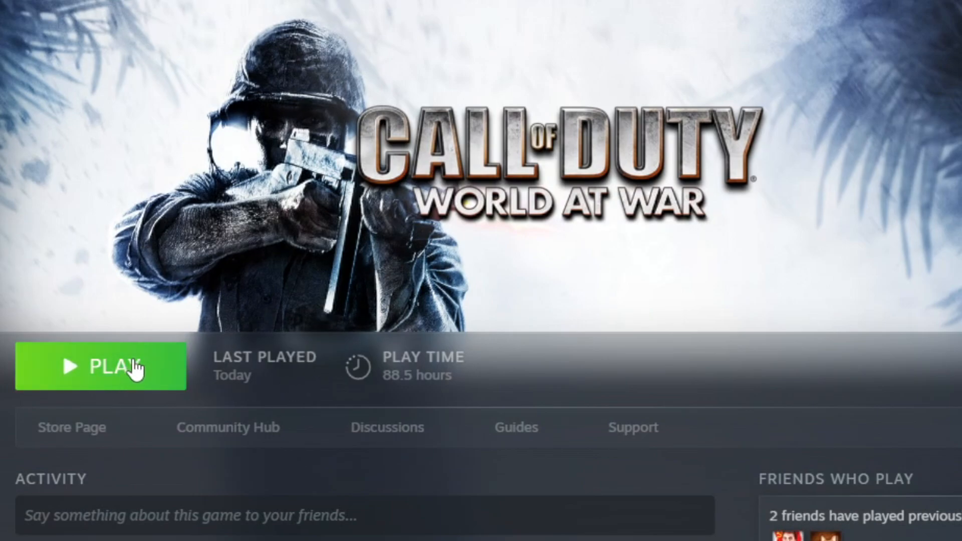
click(102, 366)
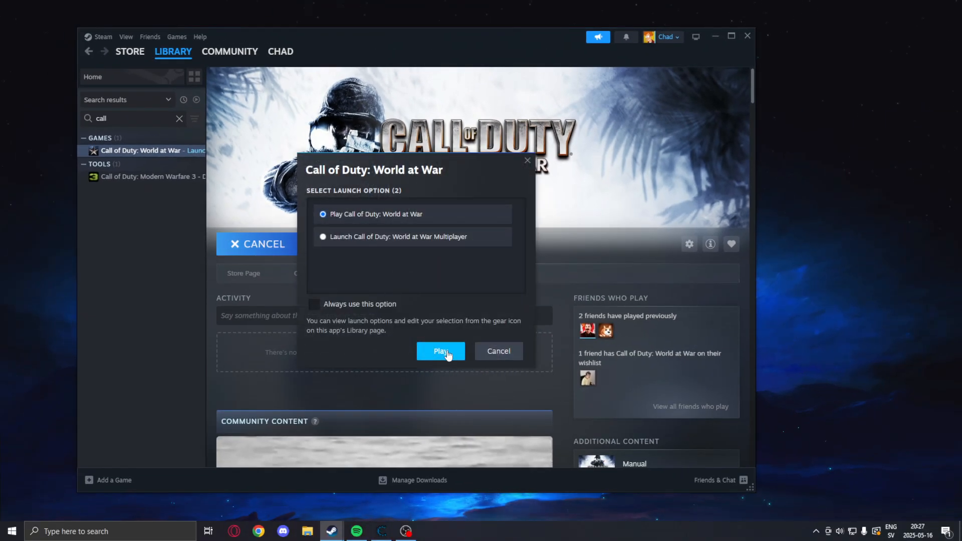
click(440, 351)
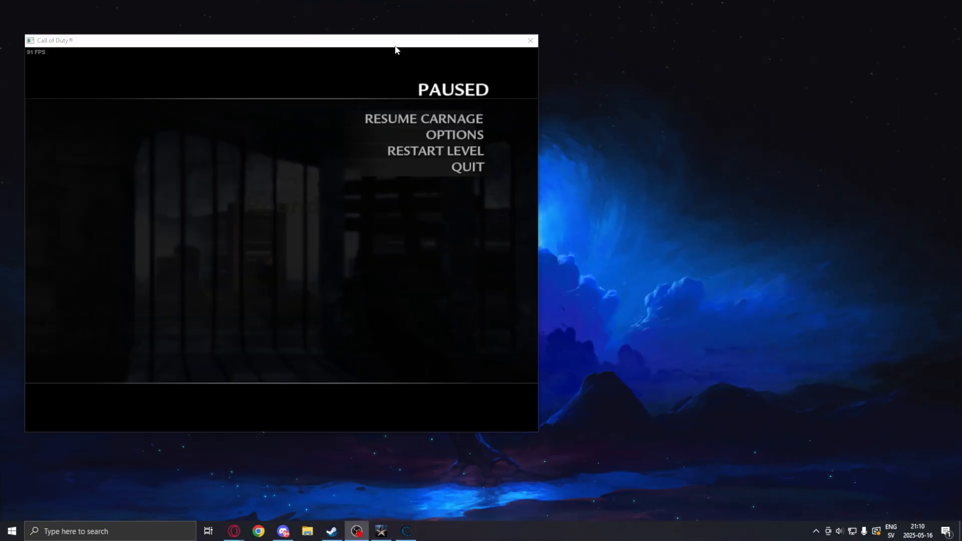
Resume the Zombies round briefly, then pause it again with Esc.
click(423, 118)
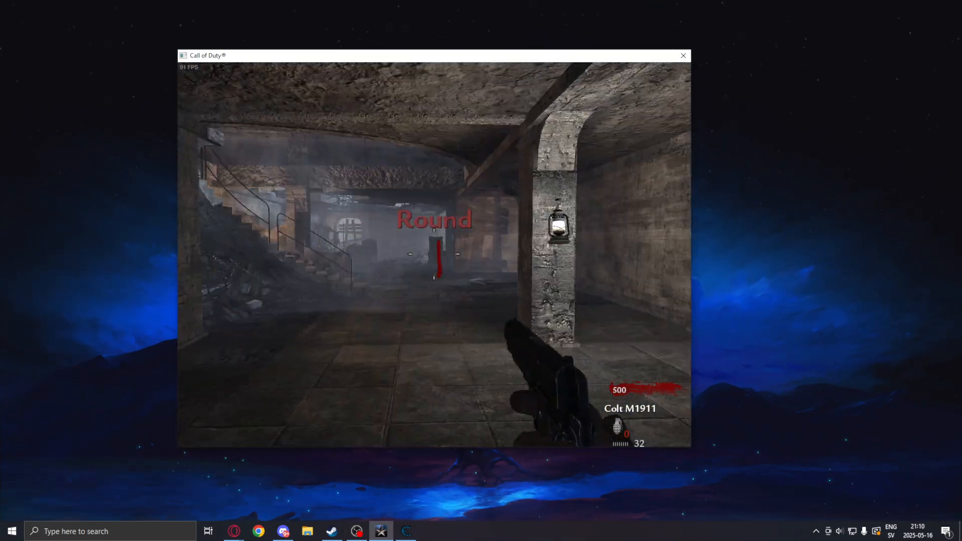
mouse_move(434, 251)
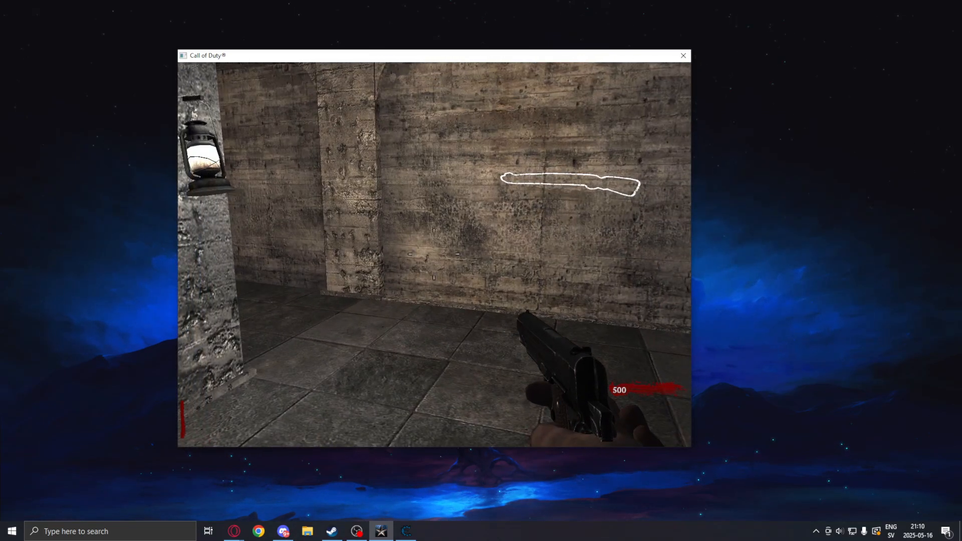
key(Escape)
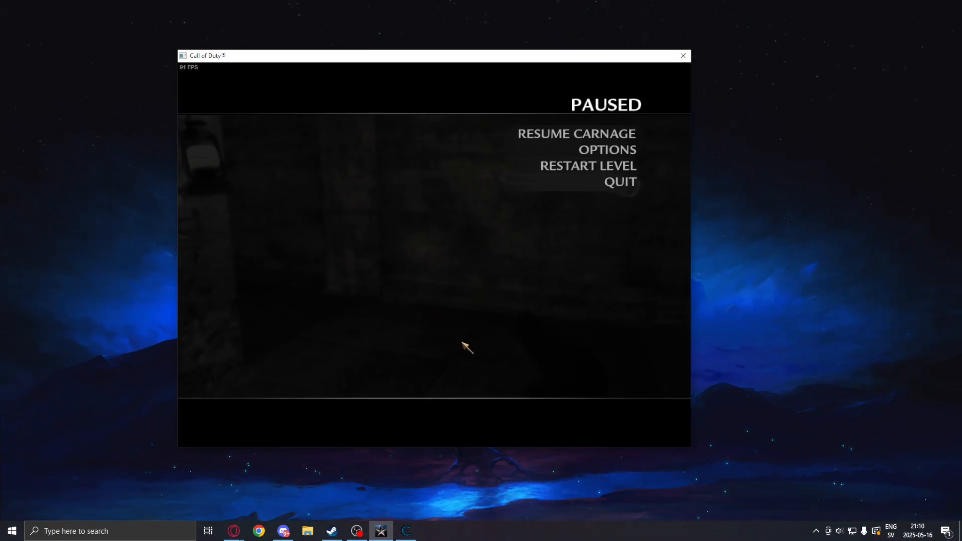
mouse_move(427, 453)
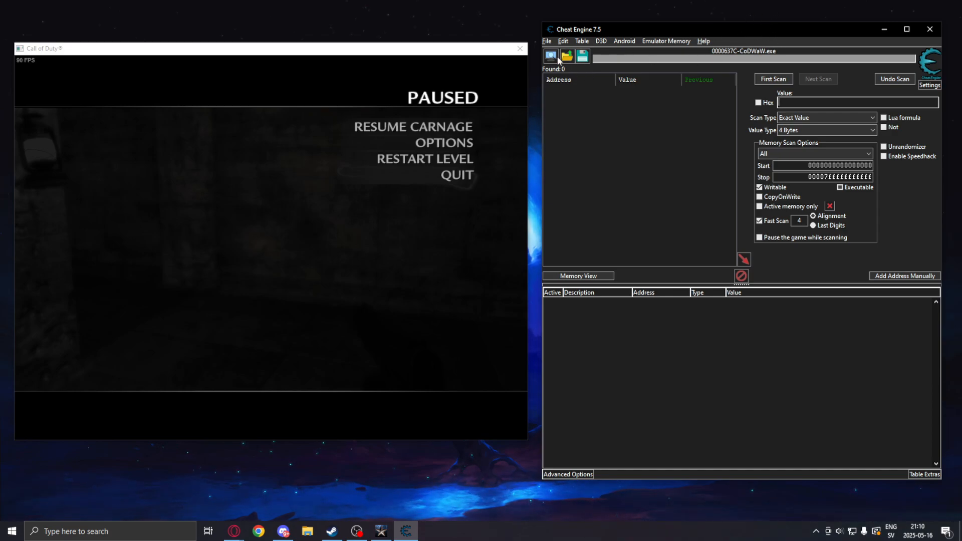
Attach Cheat Engine to the Call of Duty process and set Value Type to Float.
click(551, 55)
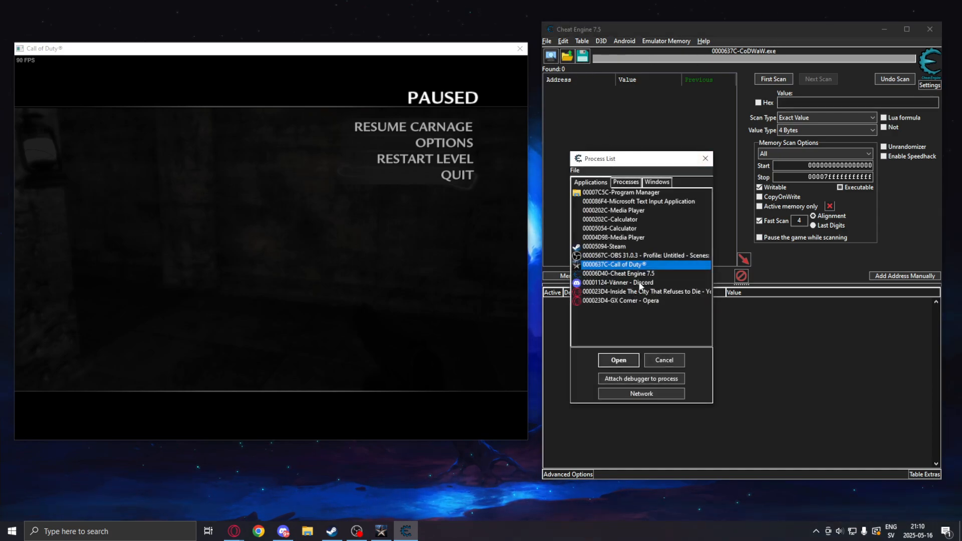
click(618, 361)
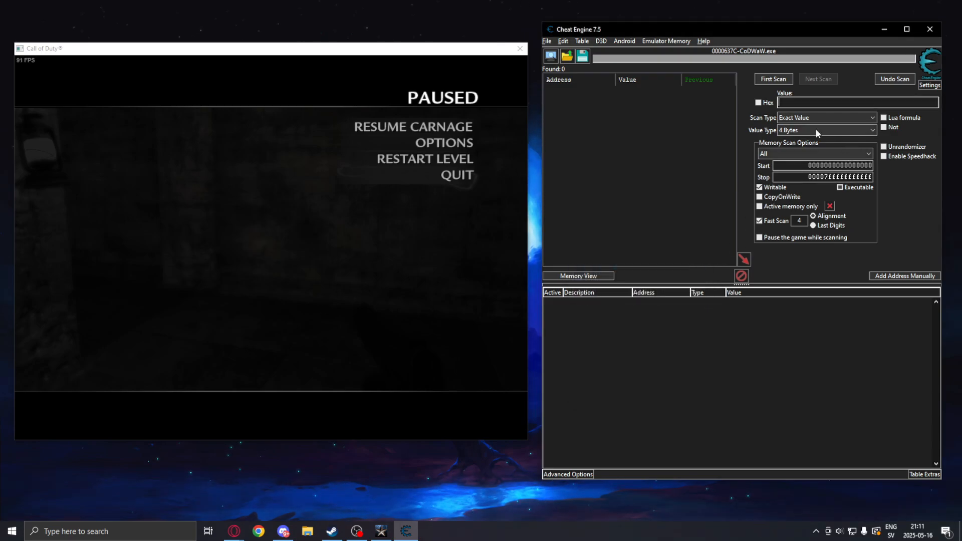
click(827, 129)
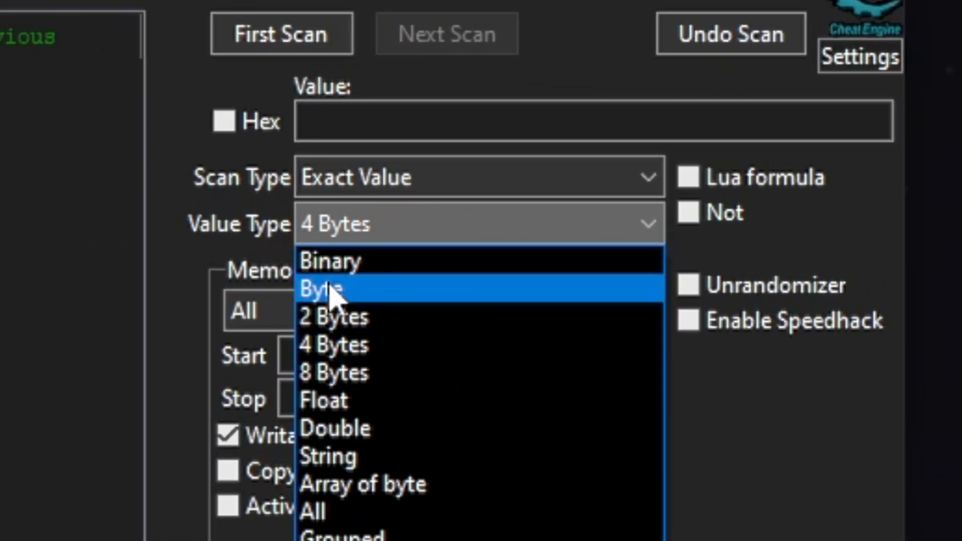
mouse_move(331, 399)
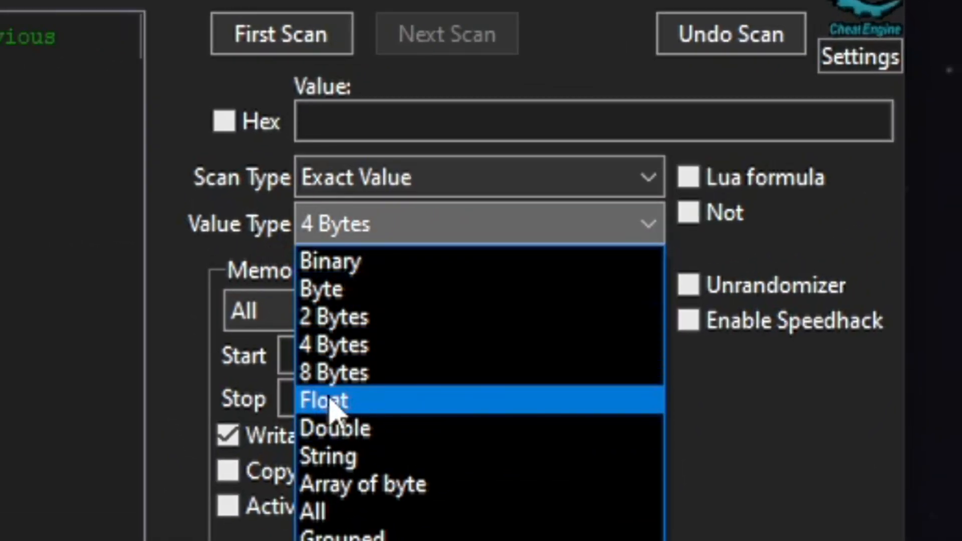
click(323, 399)
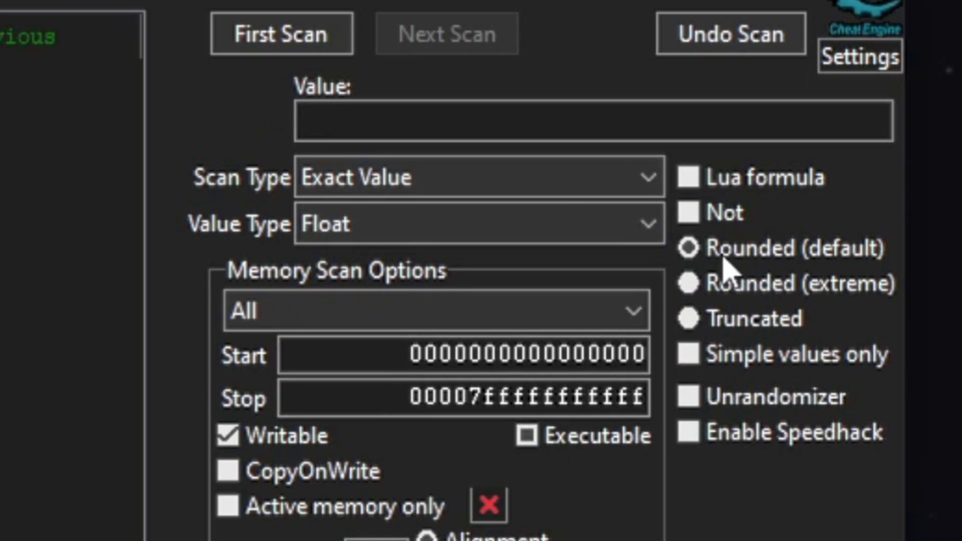
mouse_move(801, 264)
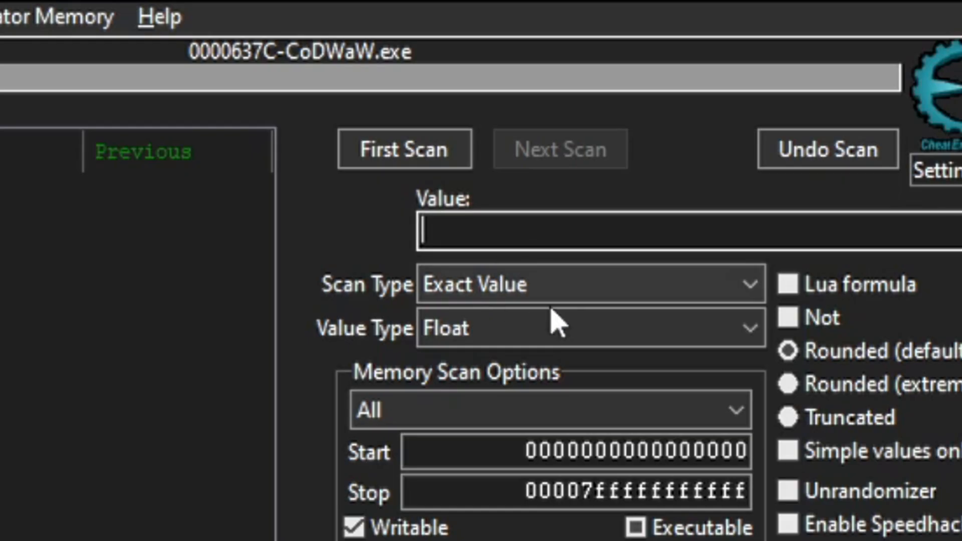
Run a first float scan for the value 1, then pause the game.
text(1)
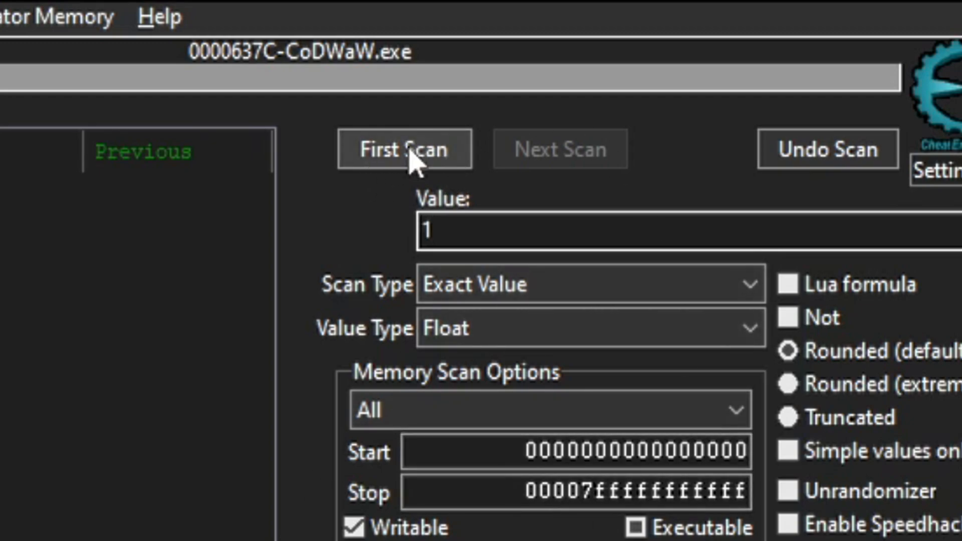
click(404, 150)
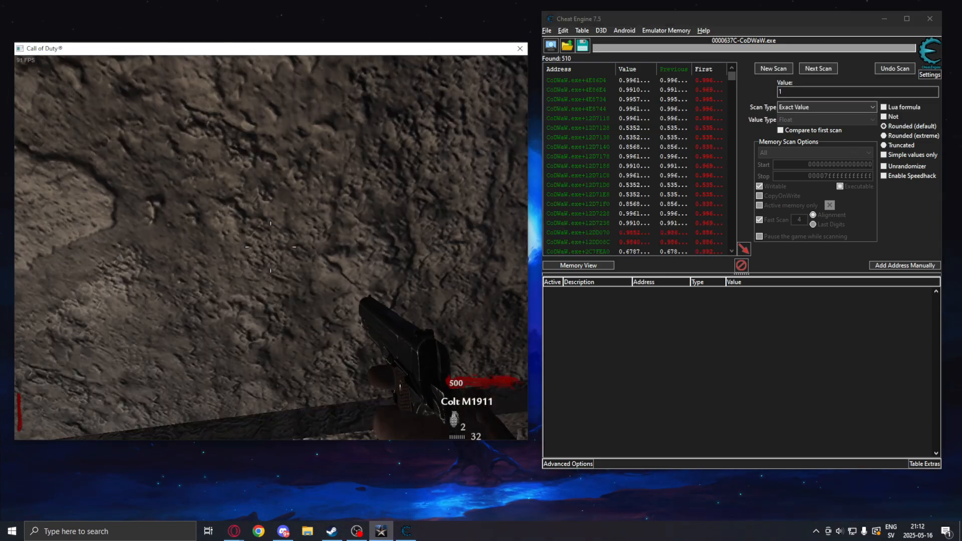
key(Escape)
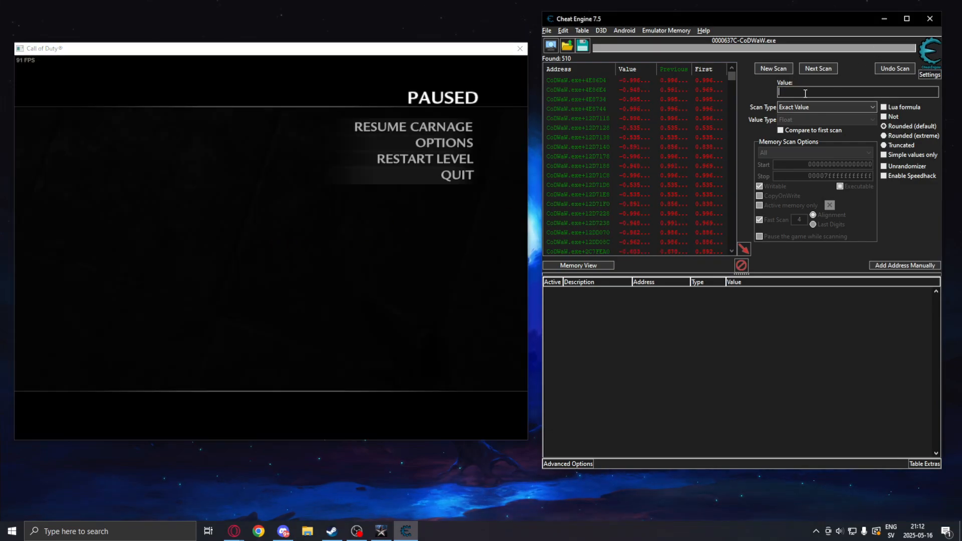
Narrow the results with a next scan for -1 and select the first matching address.
text(-1)
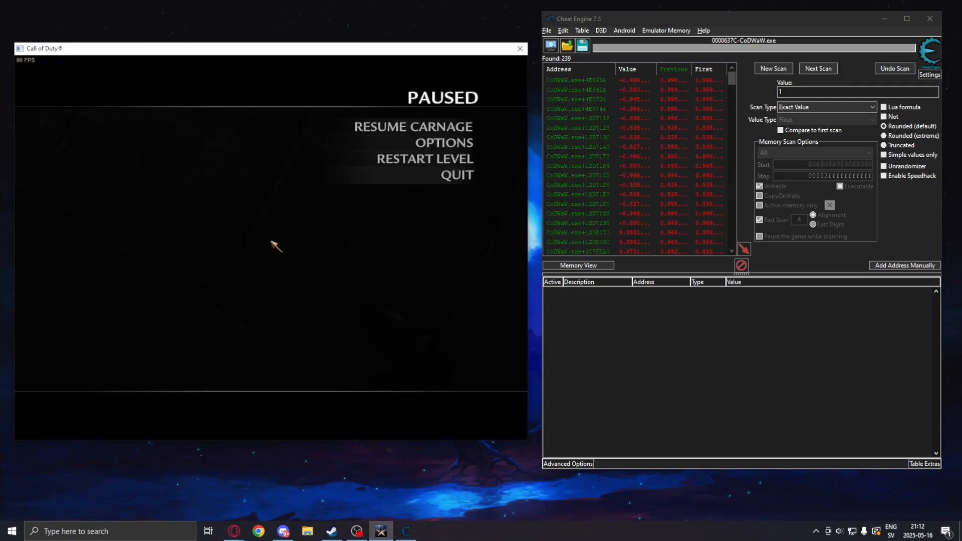
text(-)
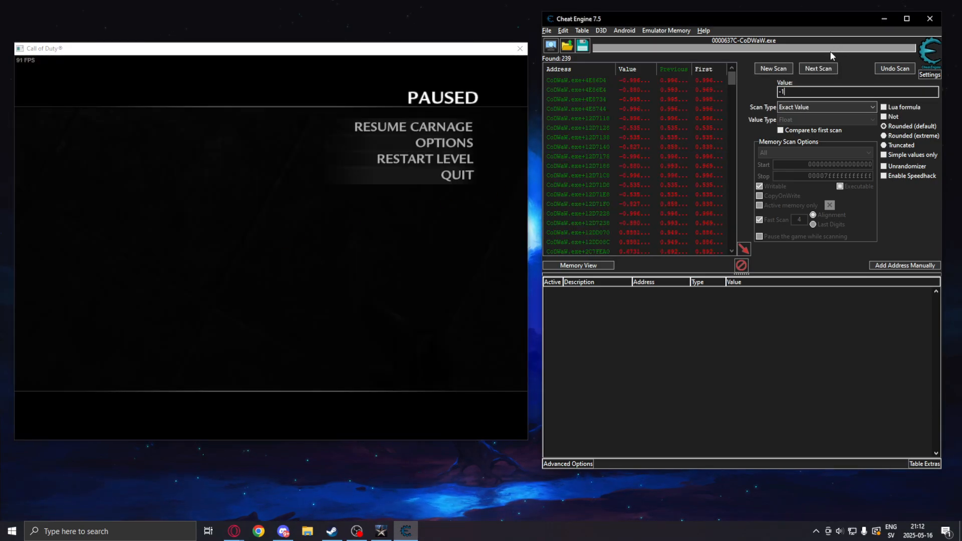
click(817, 68)
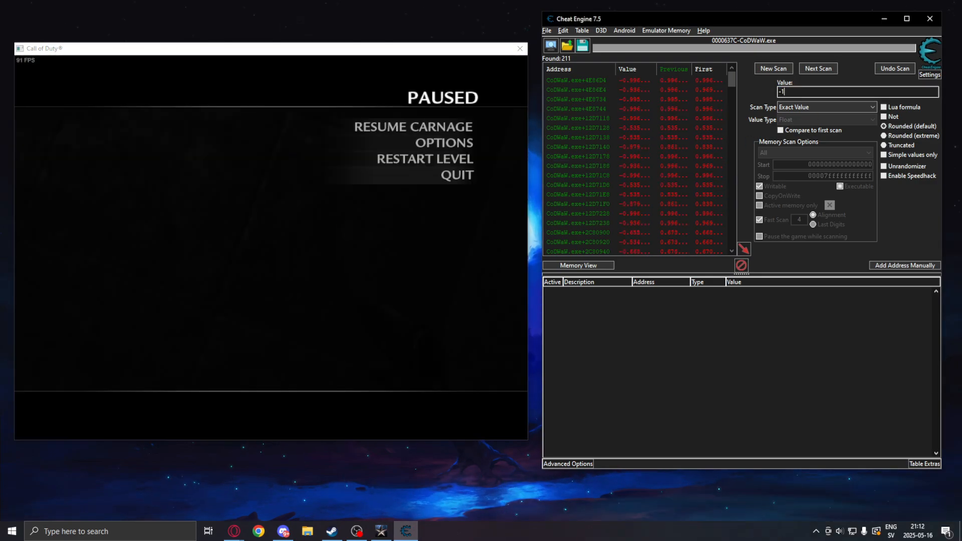
click(818, 68)
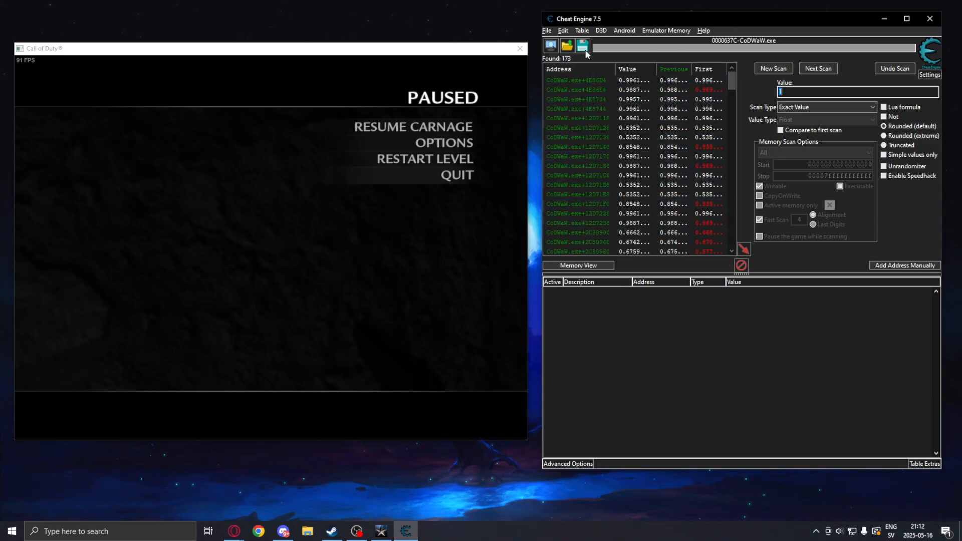
click(577, 99)
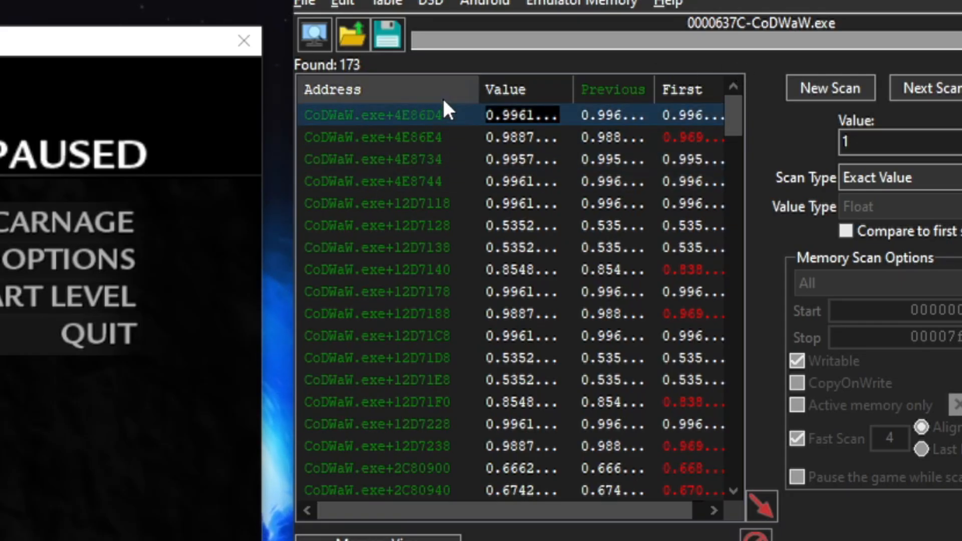
scroll(down, 3)
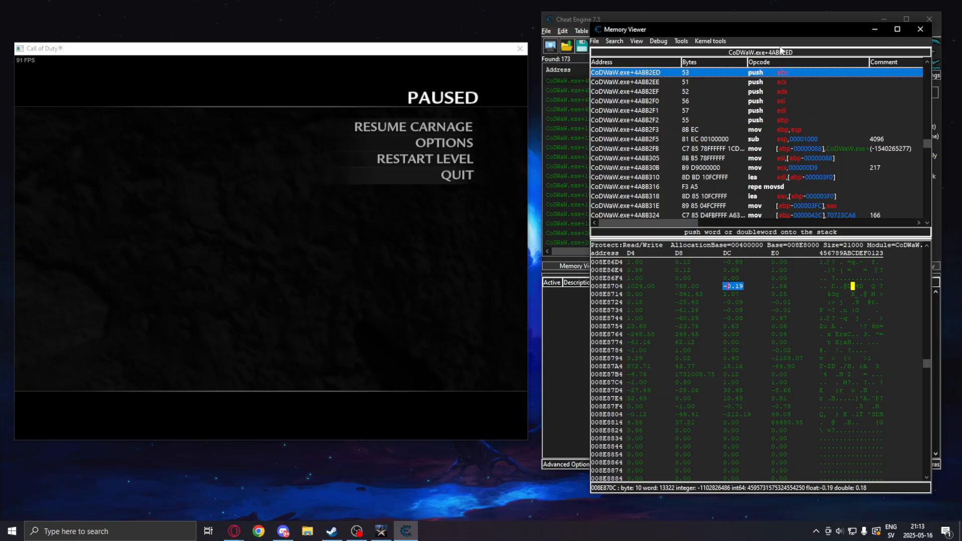
right_click(734, 286)
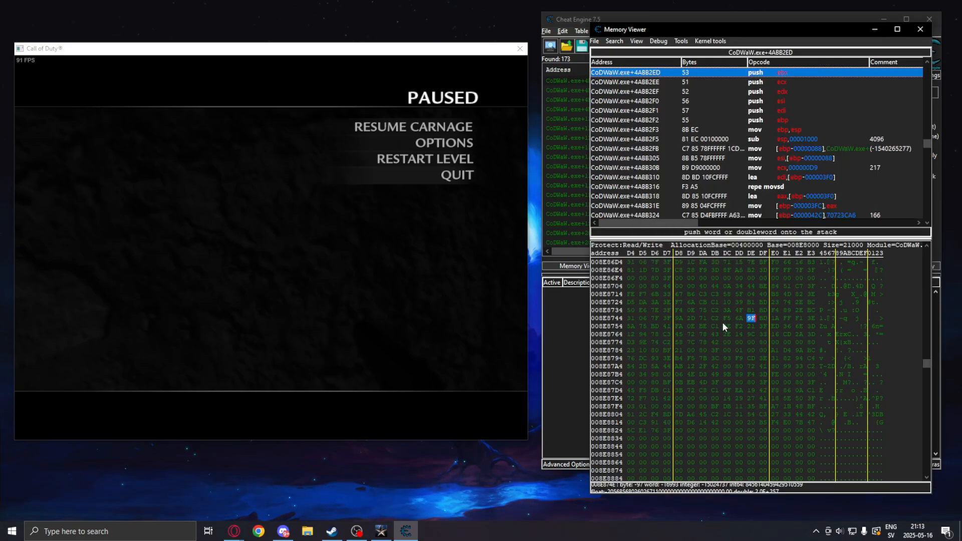
click(692, 325)
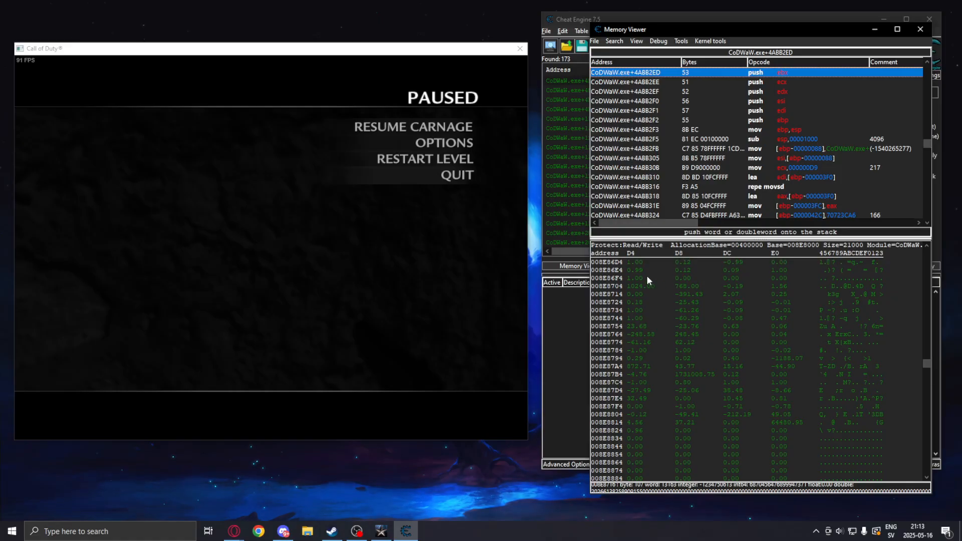
click(684, 262)
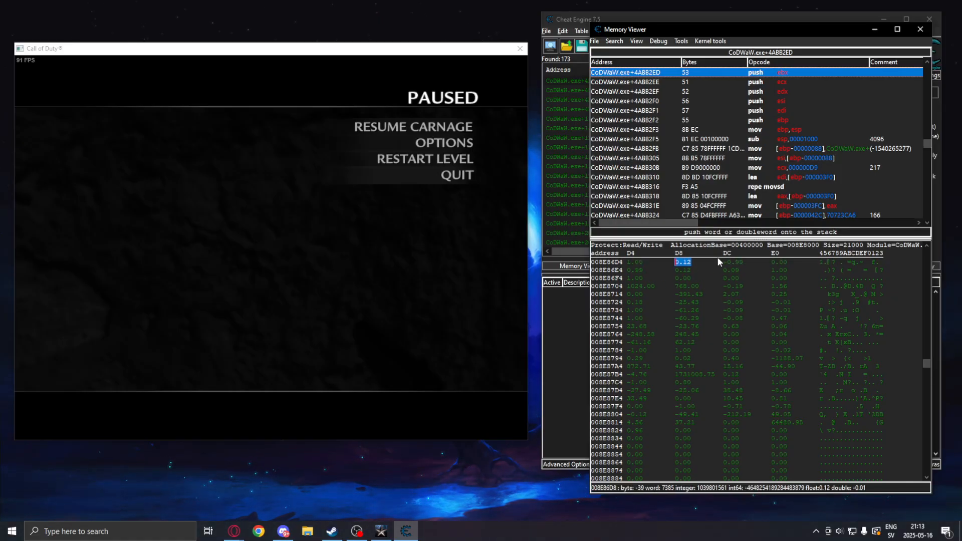
click(734, 262)
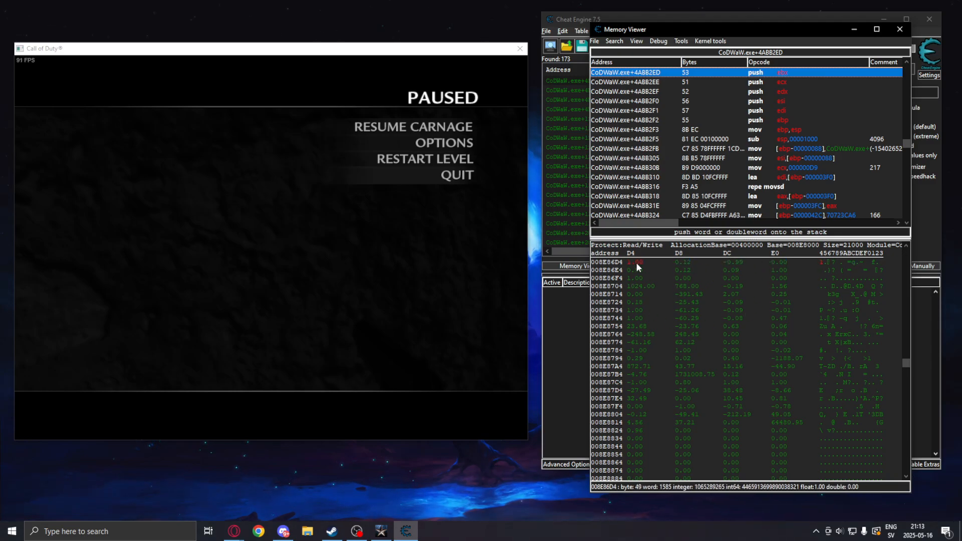
Start editing the -17.05 float in the memory block near 008E86B4.
click(641, 286)
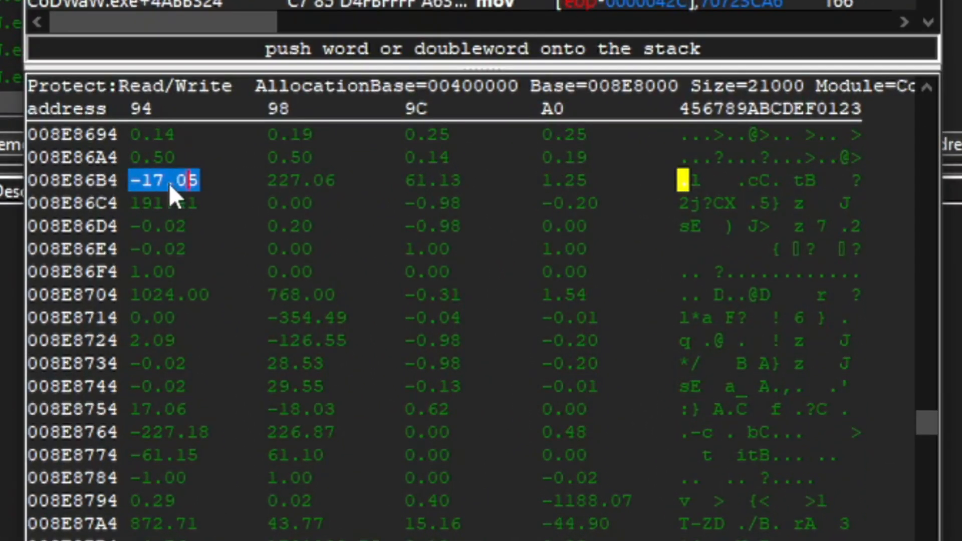
mouse_move(304, 203)
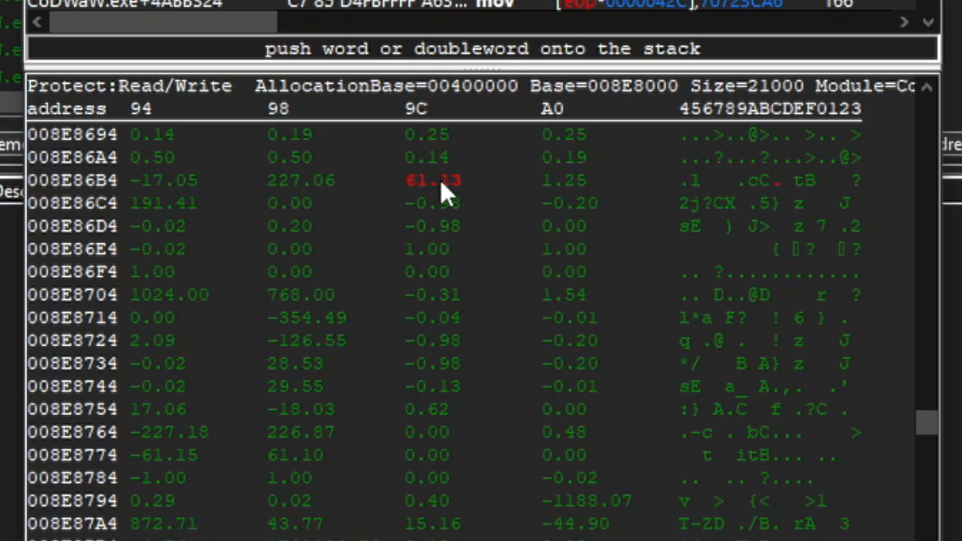
mouse_move(427, 194)
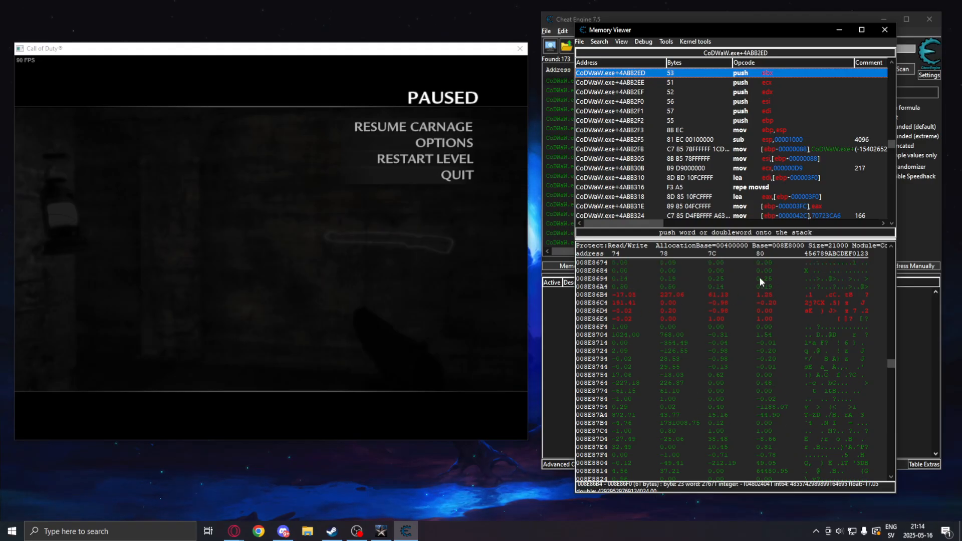
Briefly resume the game to watch the floats near 008E870C change, then pause again.
scroll(down, 3)
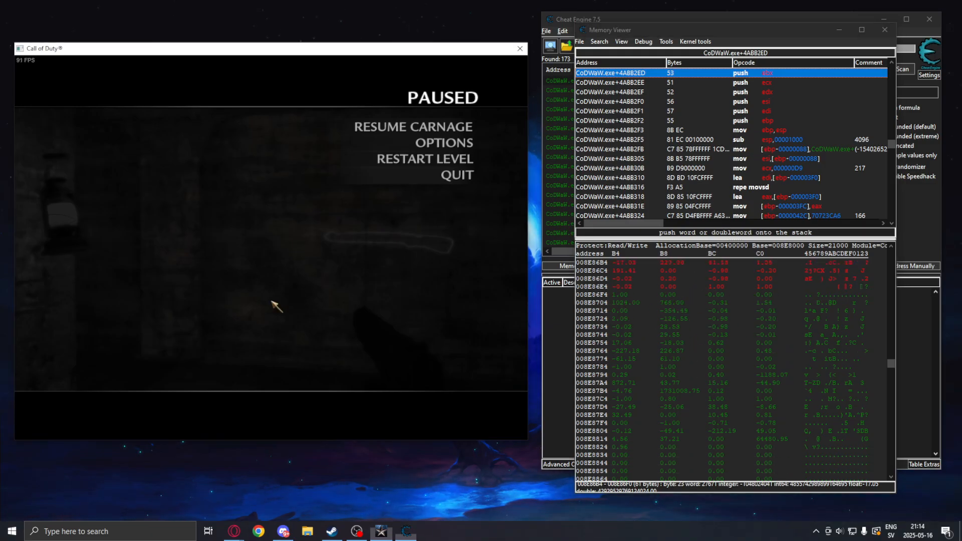
click(412, 127)
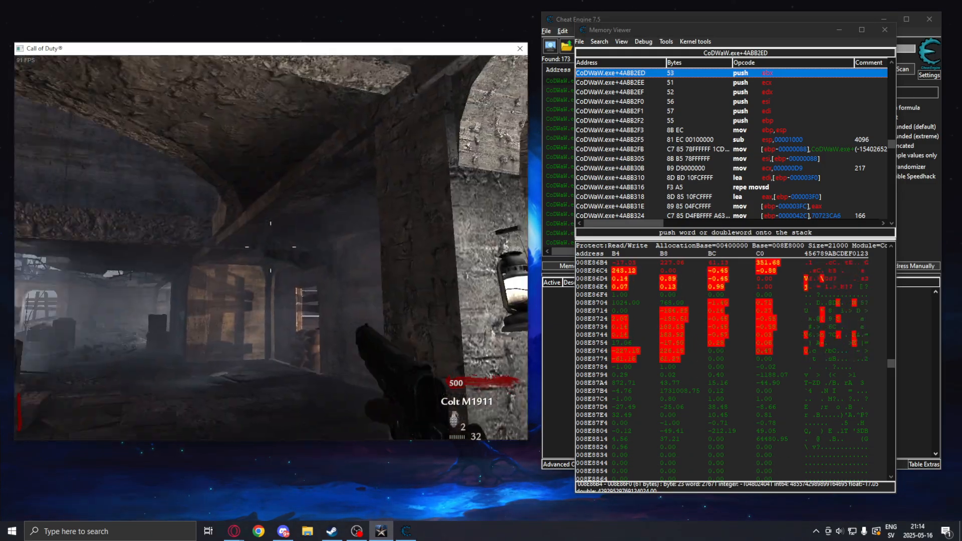
key(Escape)
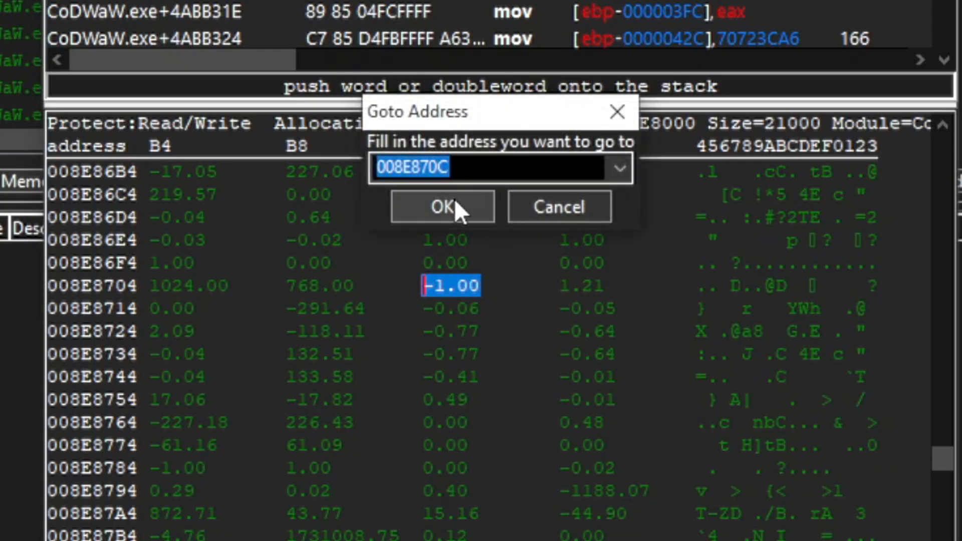
Jump the memory view to 008E870C and close the go-to-address prompt.
click(441, 207)
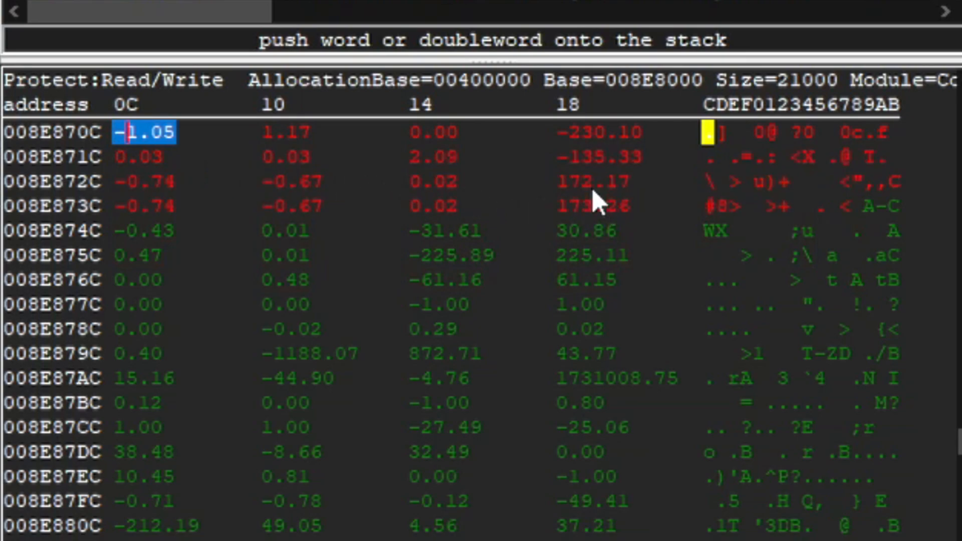
mouse_move(482, 155)
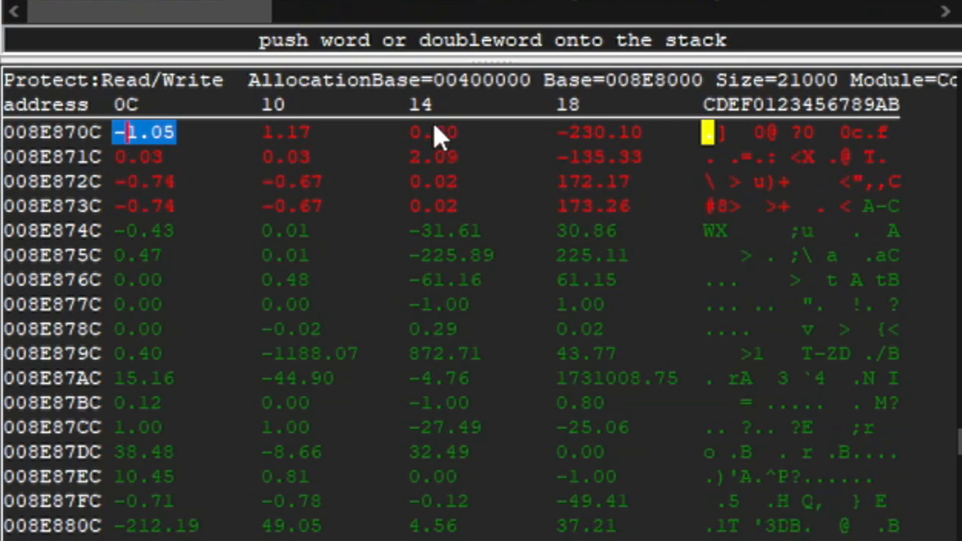
mouse_move(411, 166)
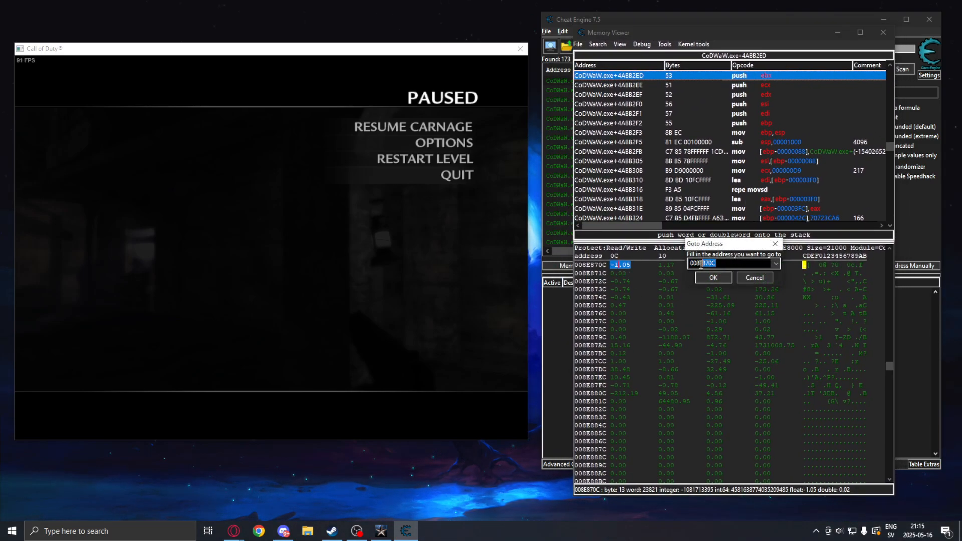
click(713, 277)
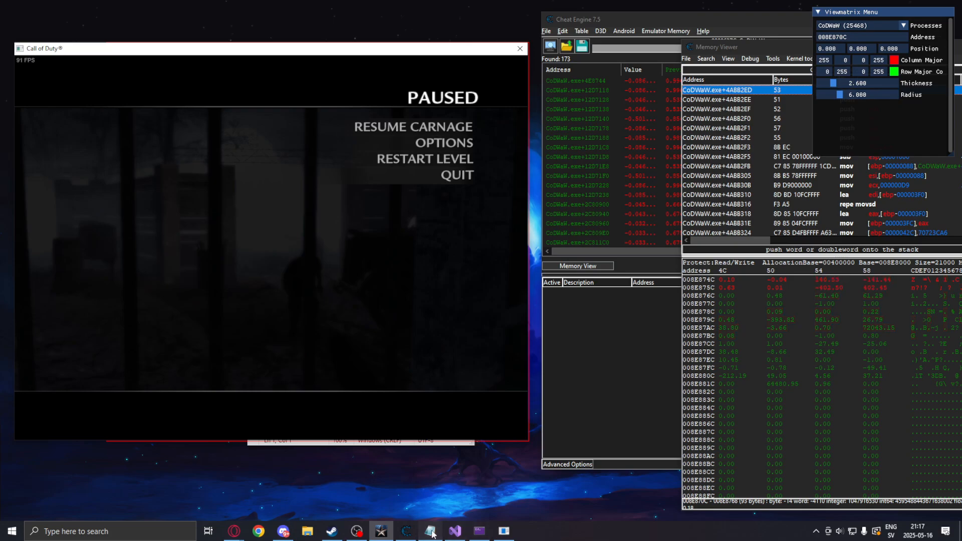
Add 'wallhack, ESP' under the 008E870C viewmatrix note and collapse the tester panel.
click(429, 531)
text(008E870C <--- Viewmatrix)
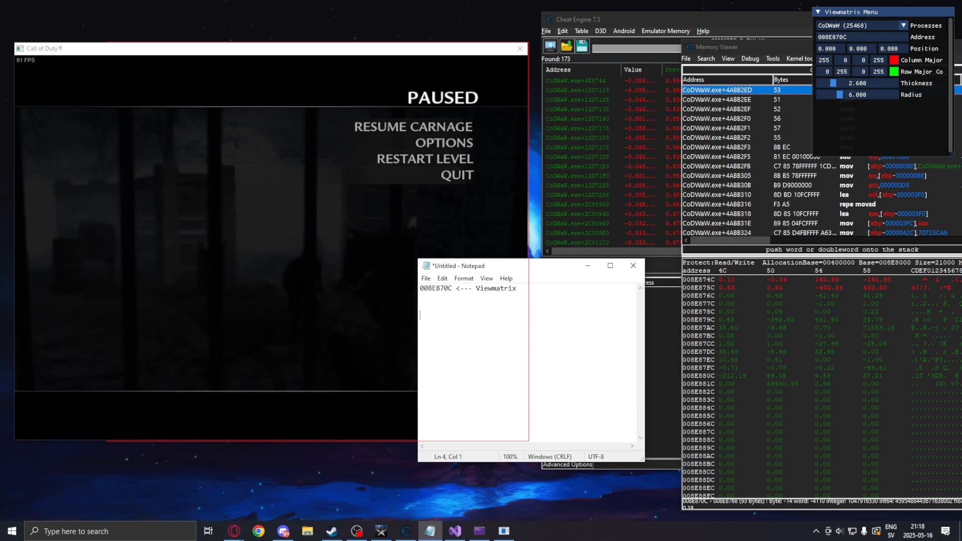
text(wallhack, ESP)
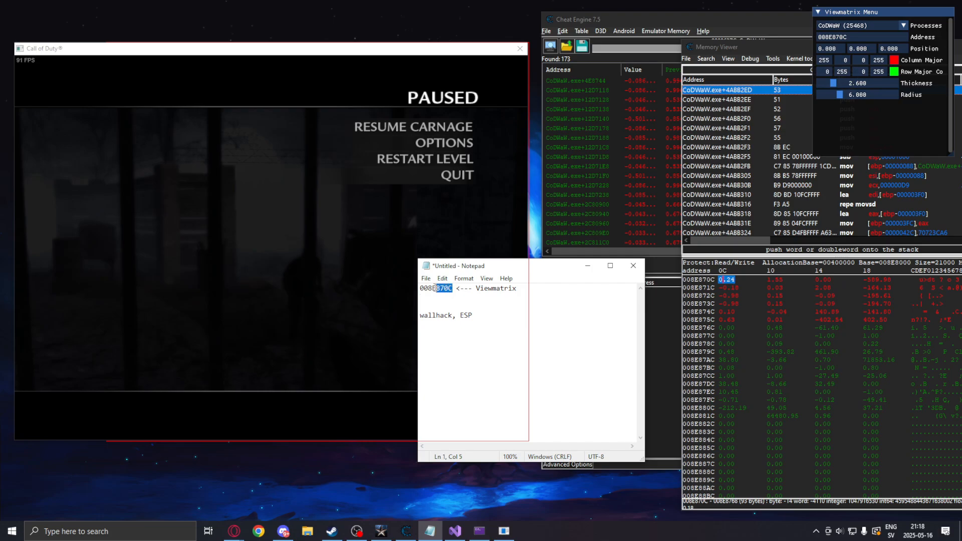
click(421, 288)
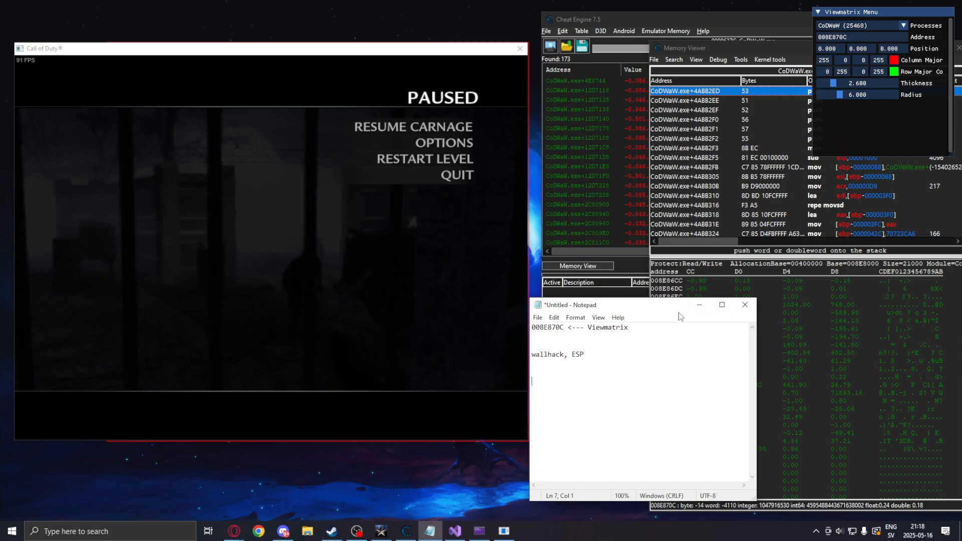
mouse_move(796, 325)
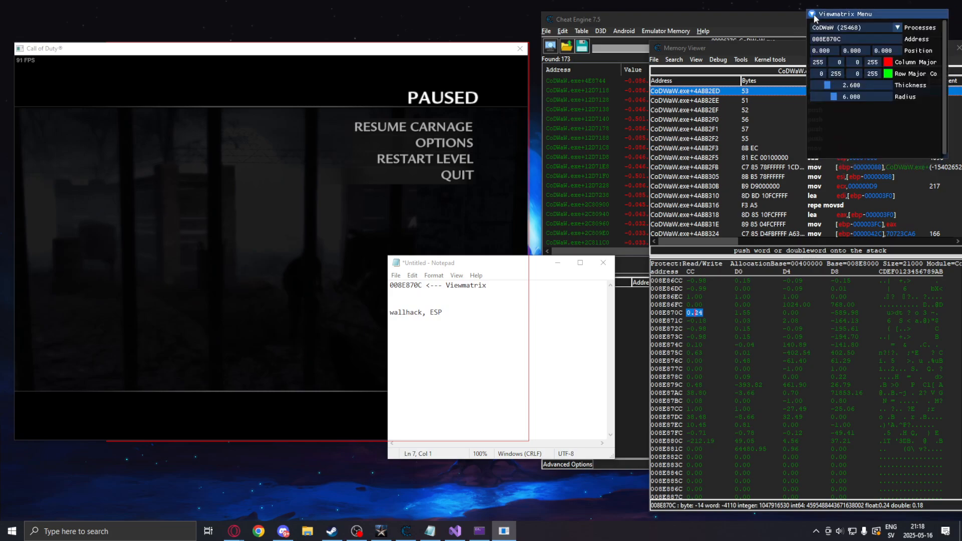
click(919, 14)
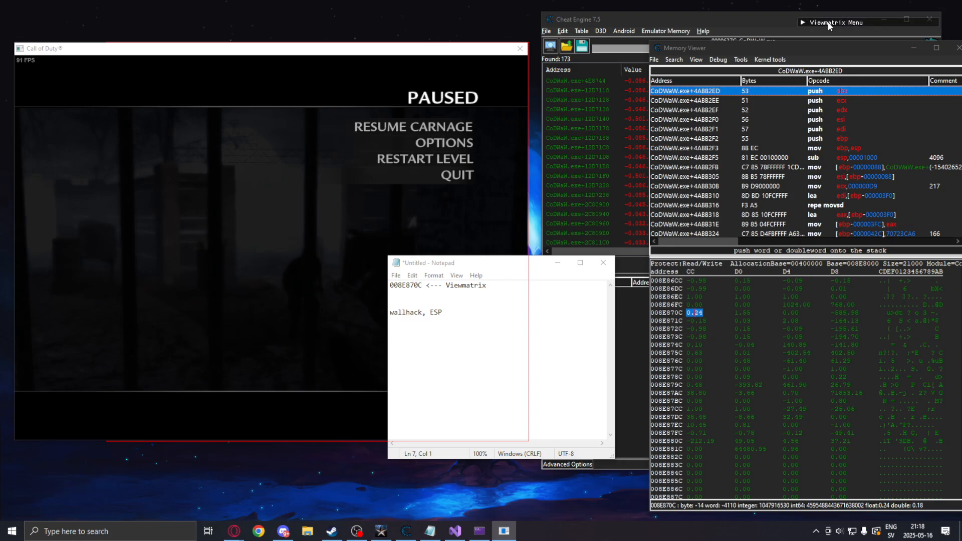